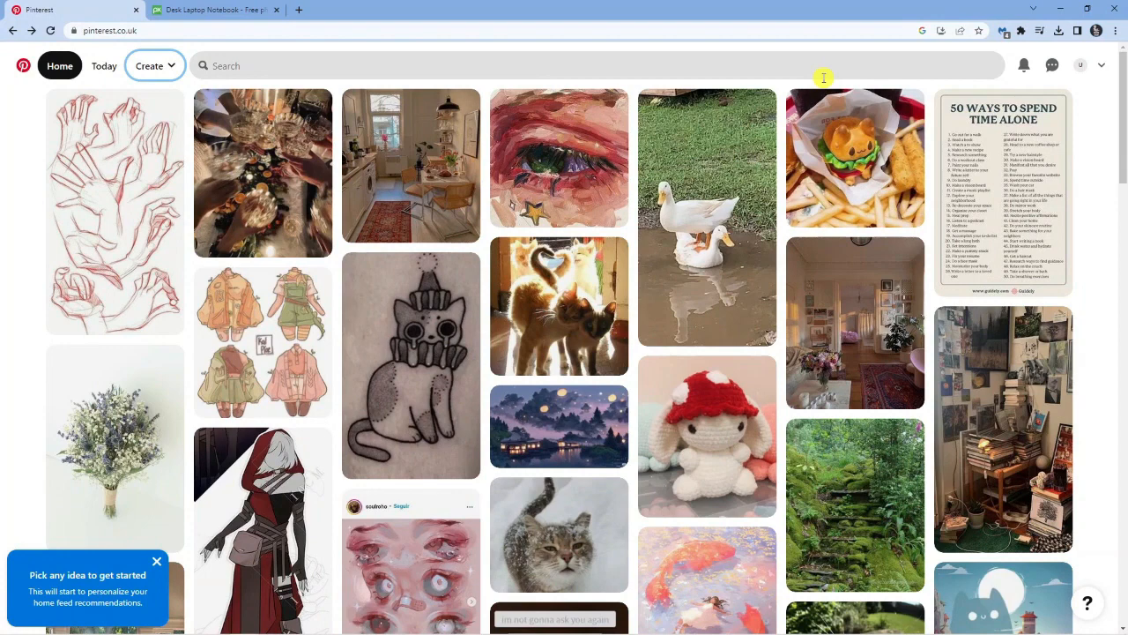
pyautogui.moveTo(1024, 90)
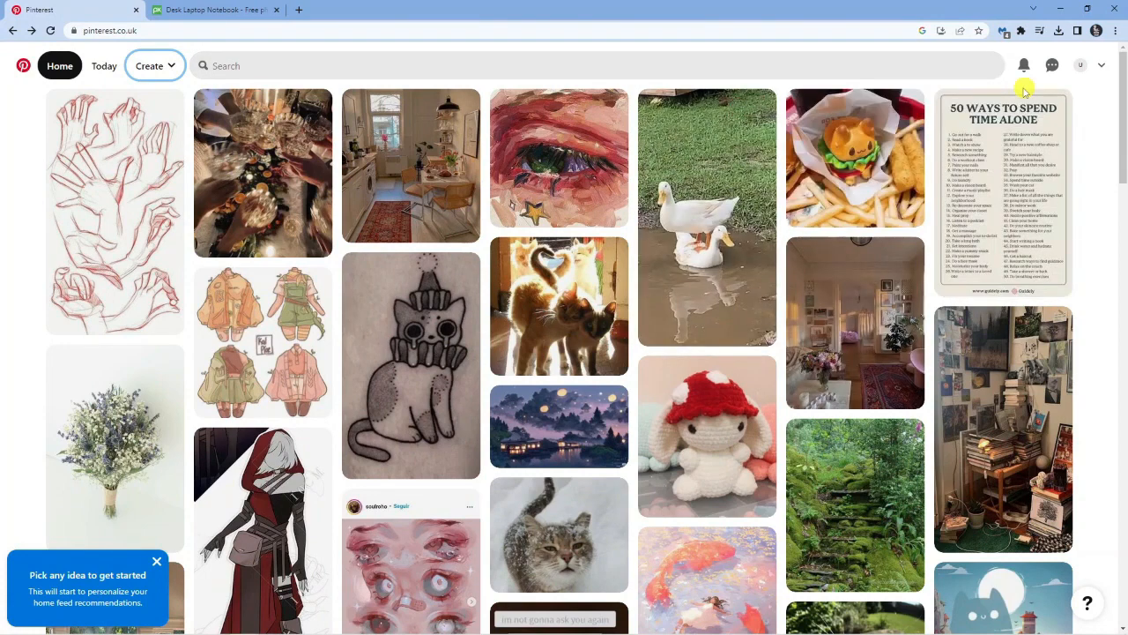
pyautogui.moveTo(694, 110)
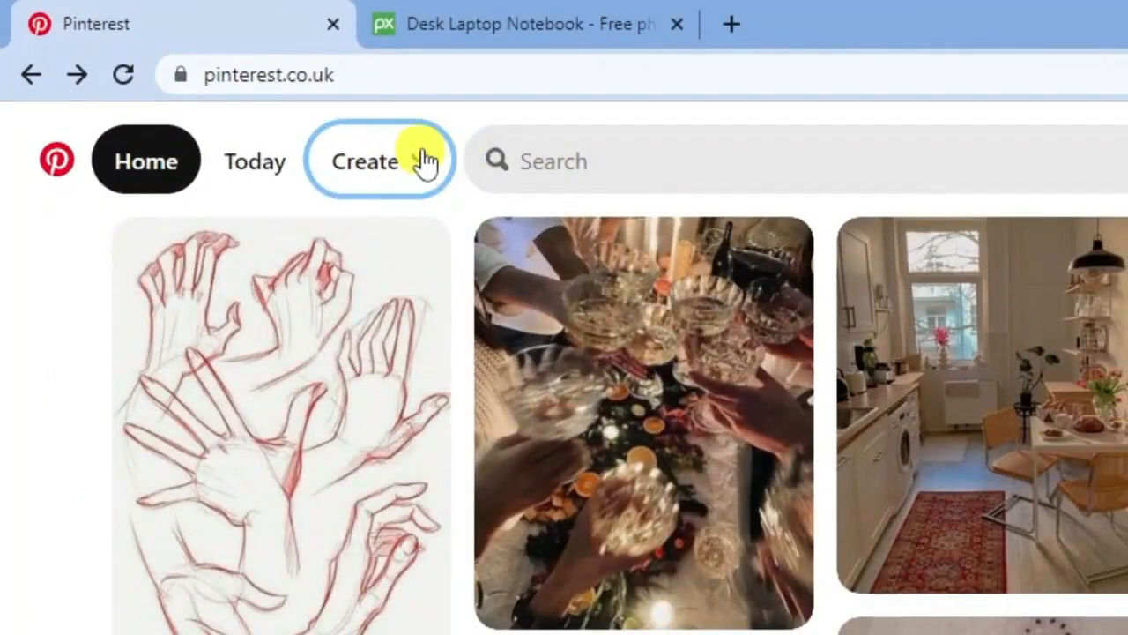
# Step: Open the Create dropdown to show Create Idea Pin and Create Pin
pyautogui.click(365, 160)
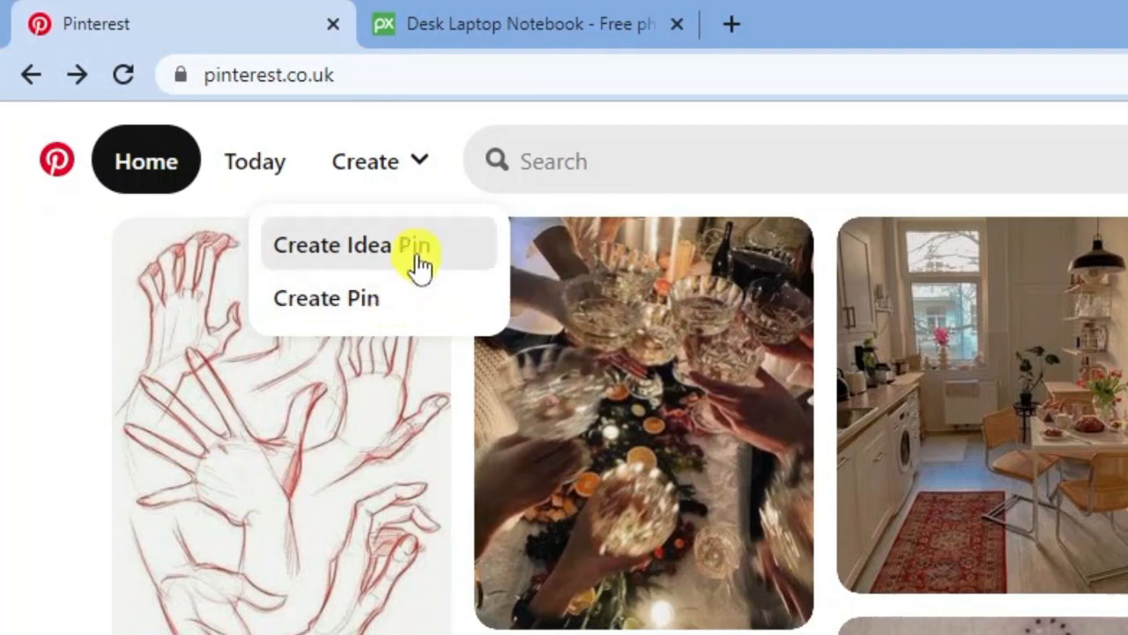
pyautogui.moveTo(398, 249)
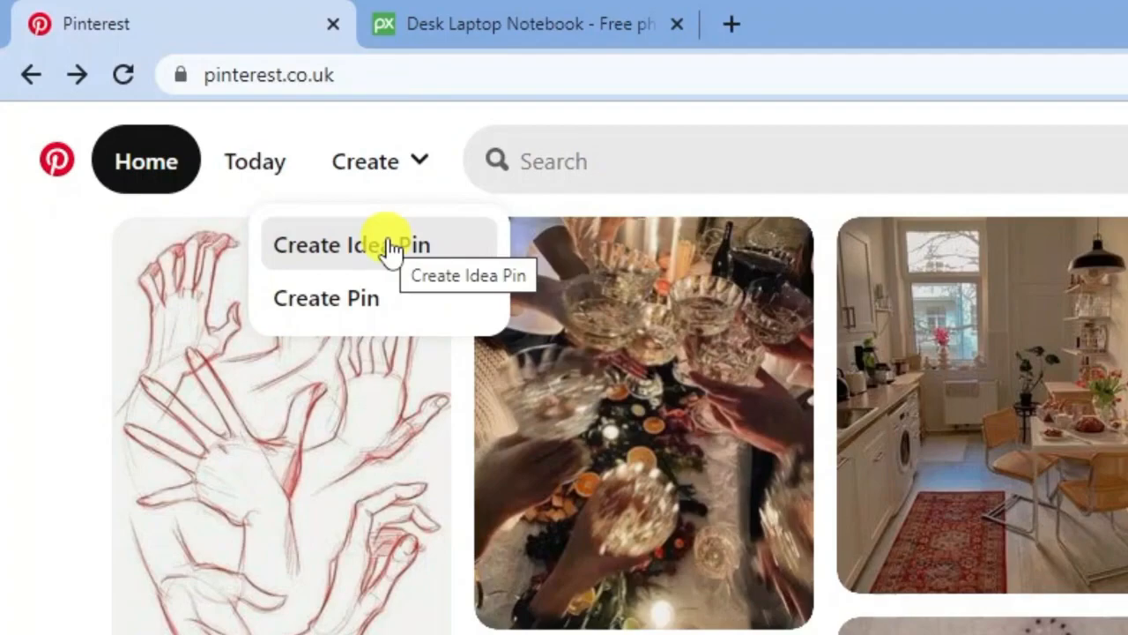
# Step: Choose Create Idea Pin to open the Idea Pin creator
pyautogui.click(352, 245)
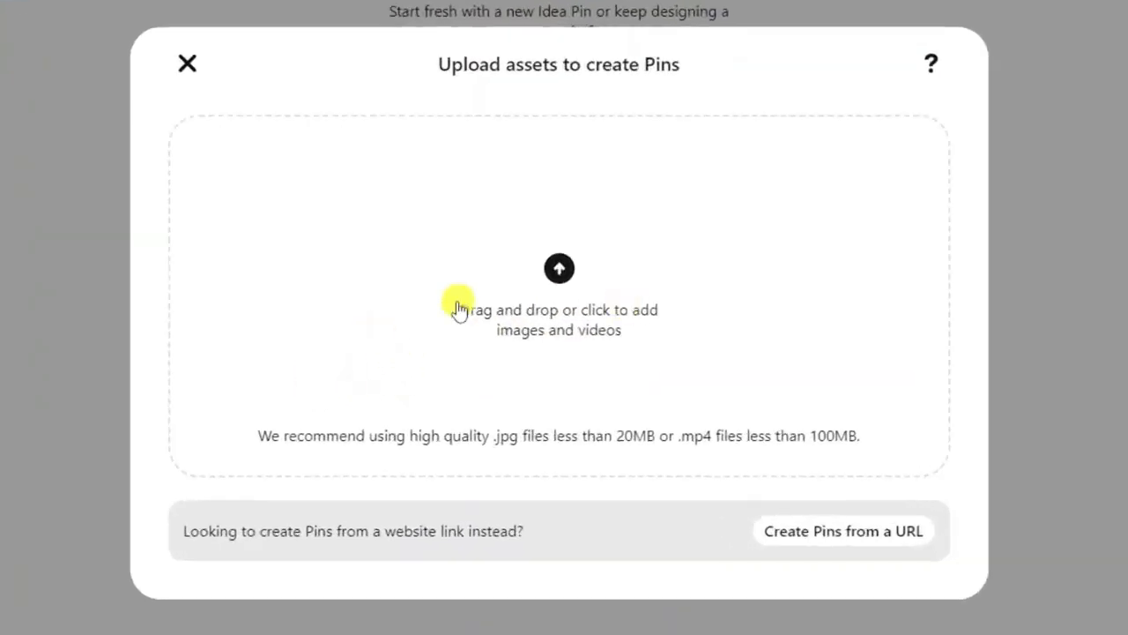
pyautogui.moveTo(557, 272)
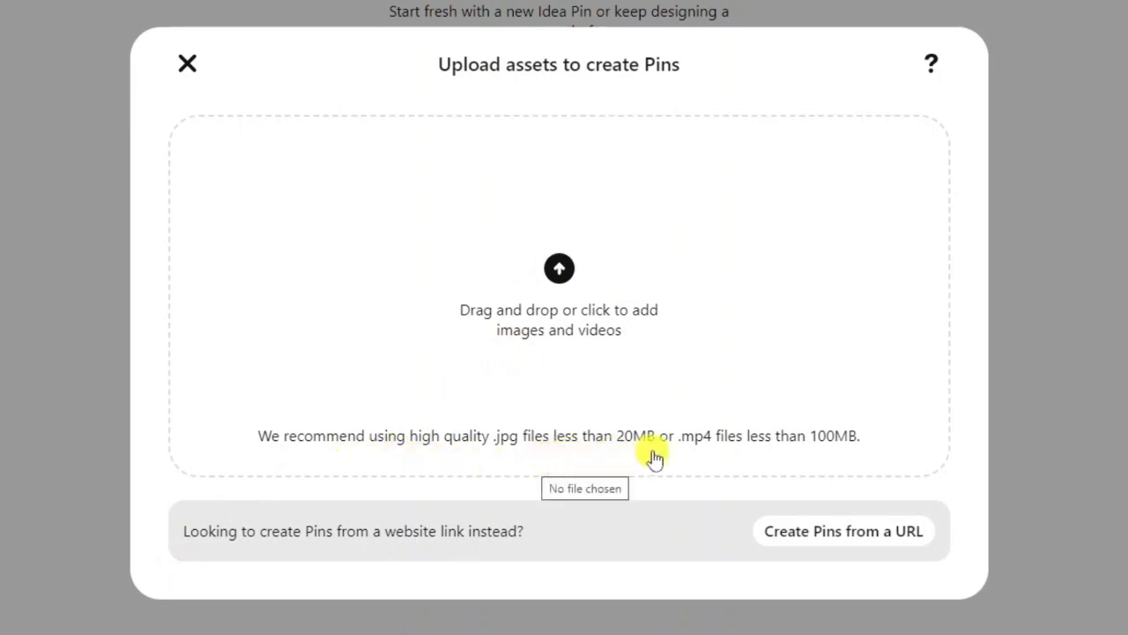
pyautogui.moveTo(717, 463)
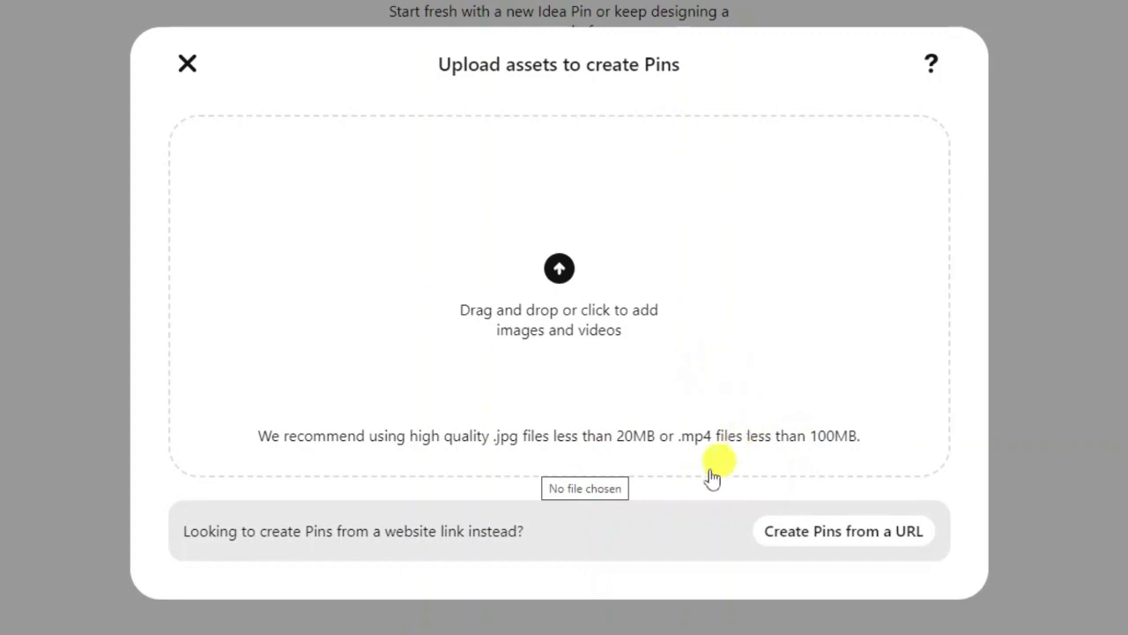
pyautogui.moveTo(846, 435)
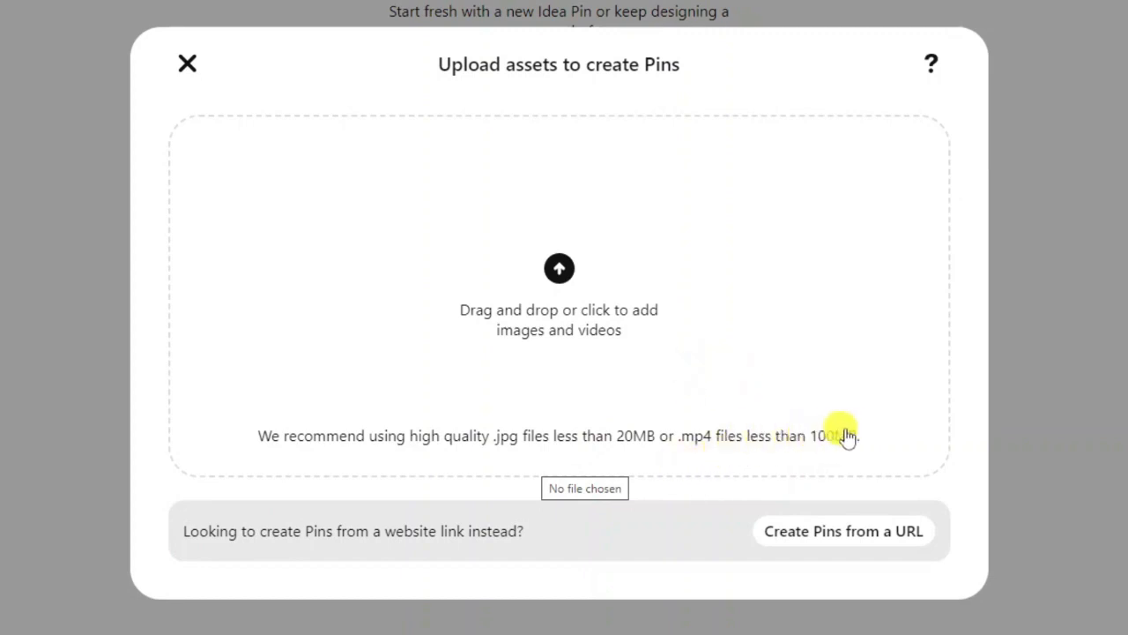
pyautogui.moveTo(902, 397)
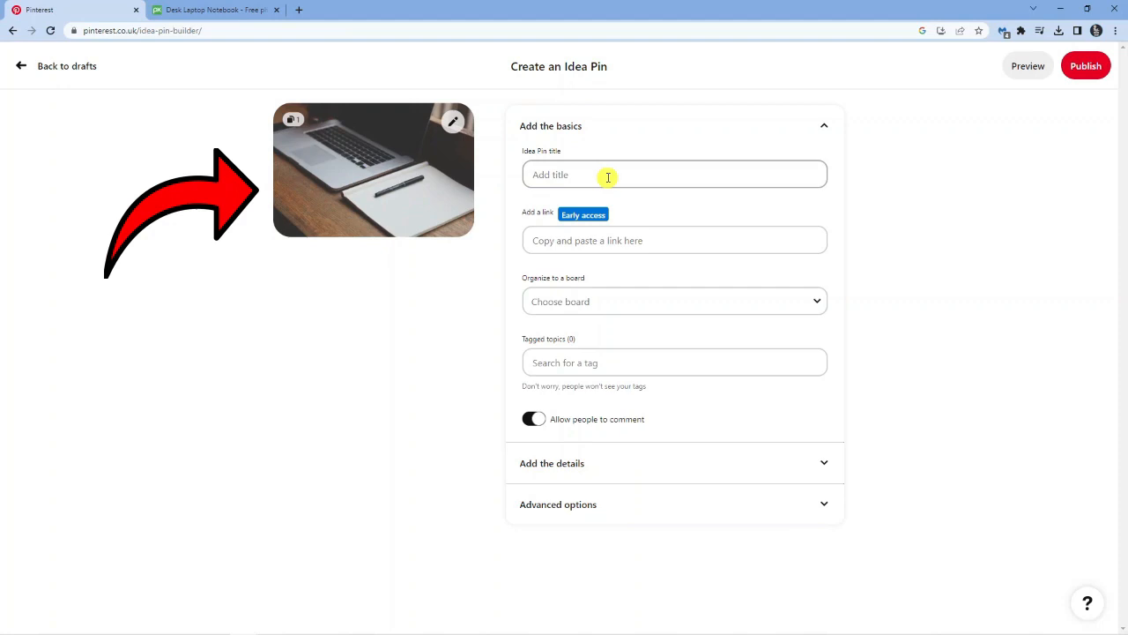
# Step: Save the pin to the 'technology test' board and tag it with Computer Lab
pyautogui.click(674, 174)
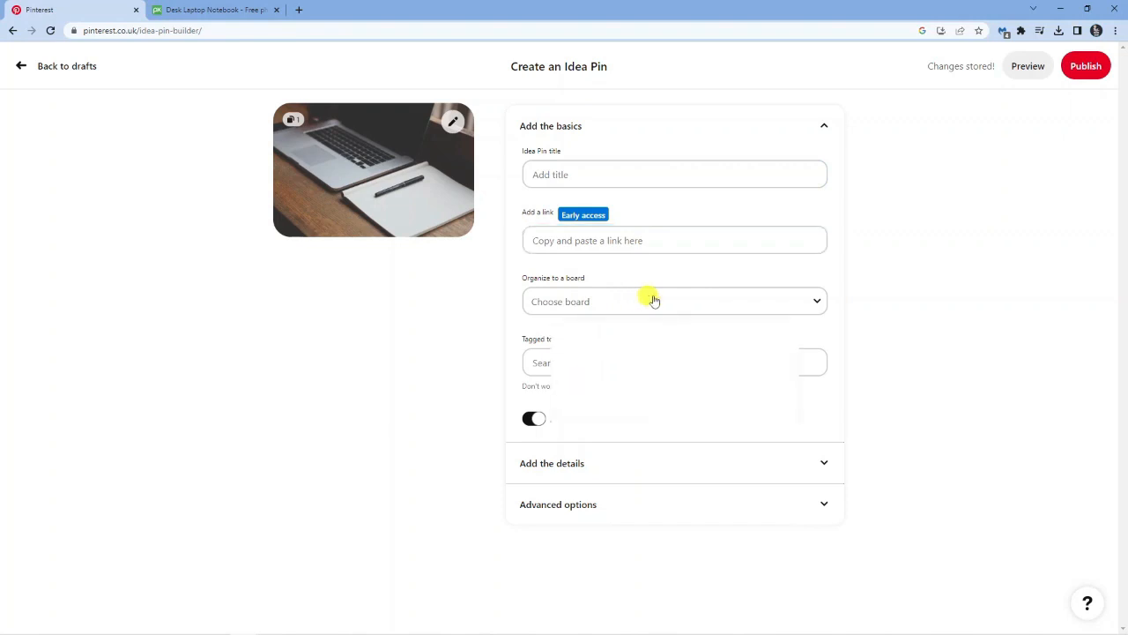
pyautogui.click(674, 301)
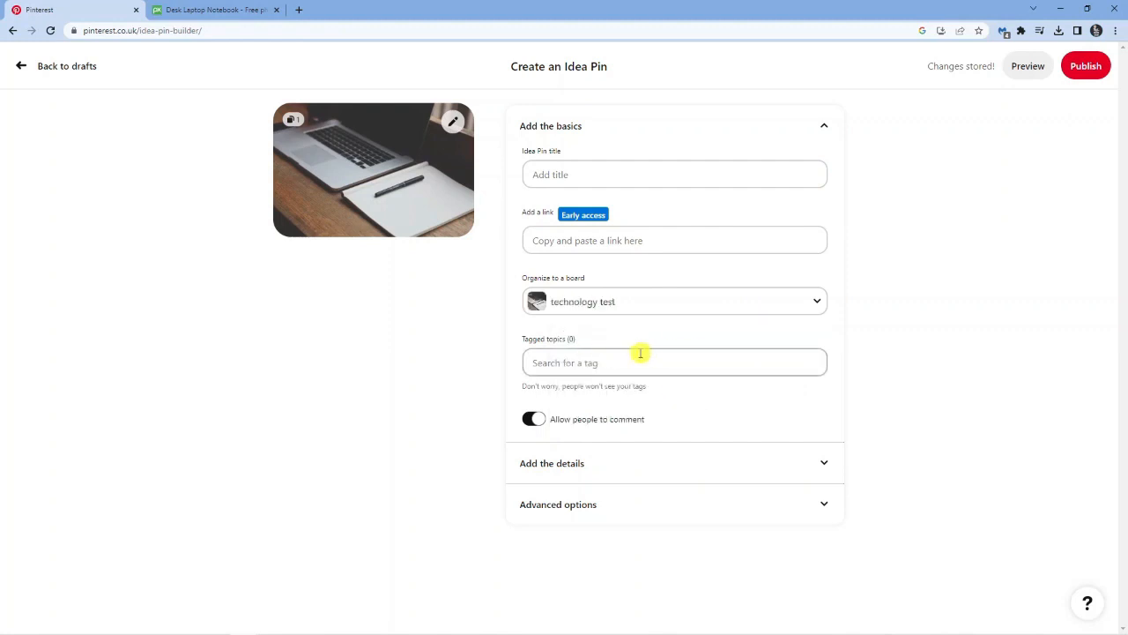
pyautogui.click(621, 363)
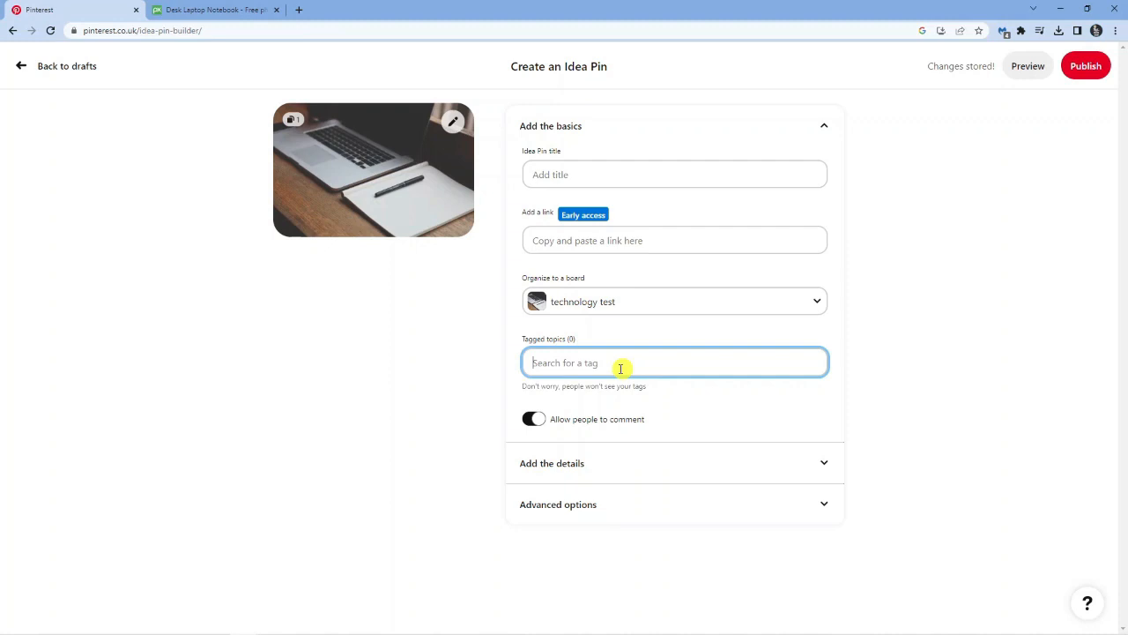
pyautogui.write('computer')
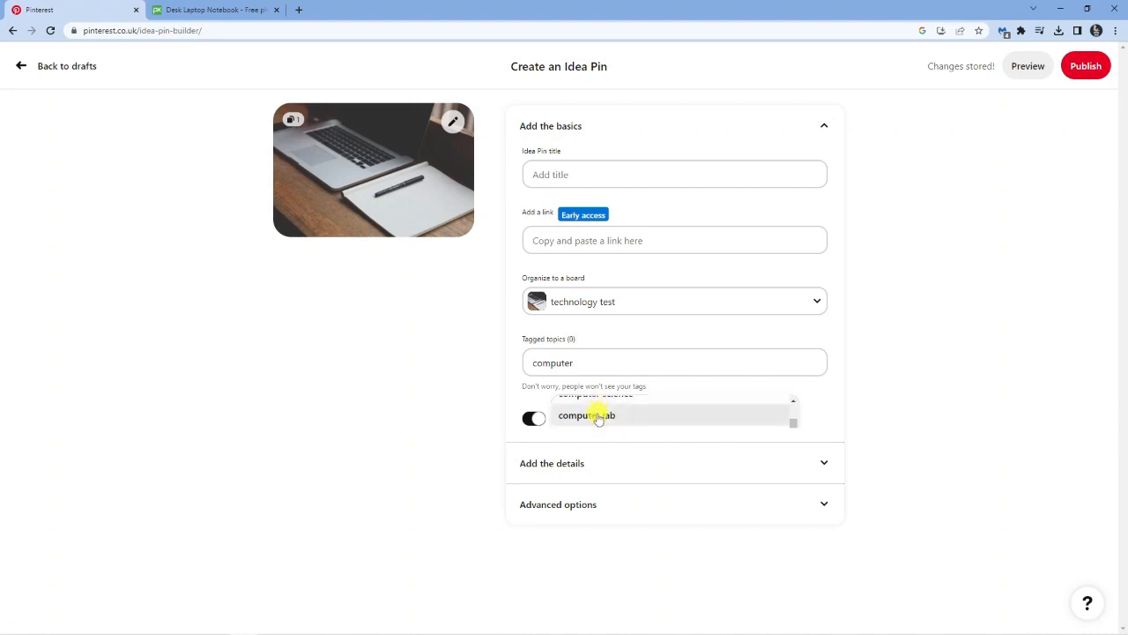
pyautogui.click(596, 414)
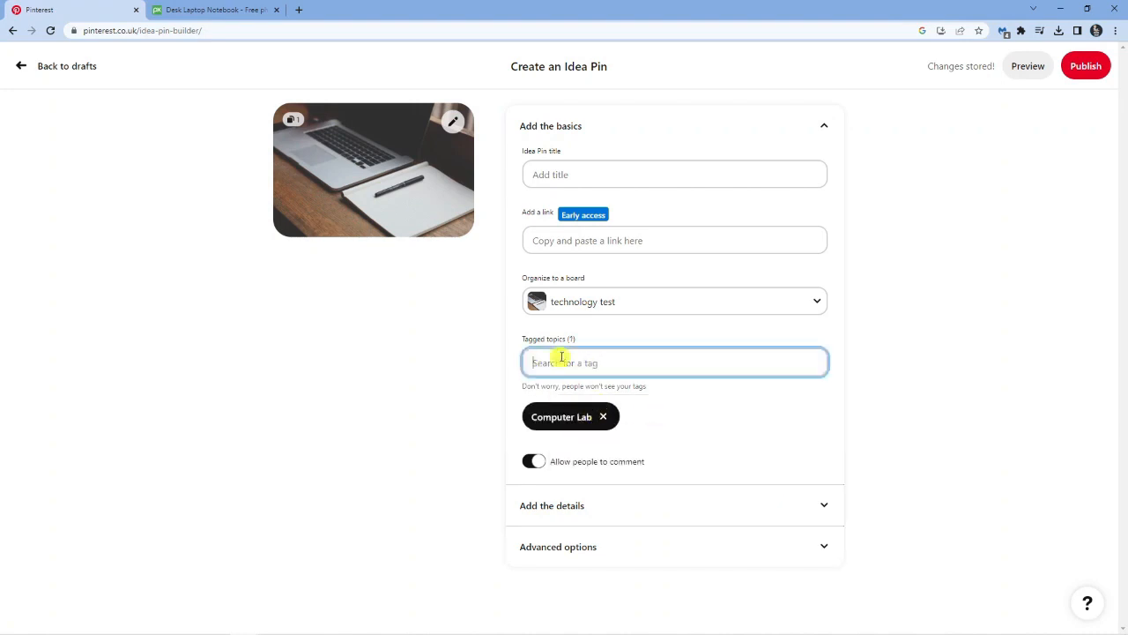
pyautogui.moveTo(661, 314)
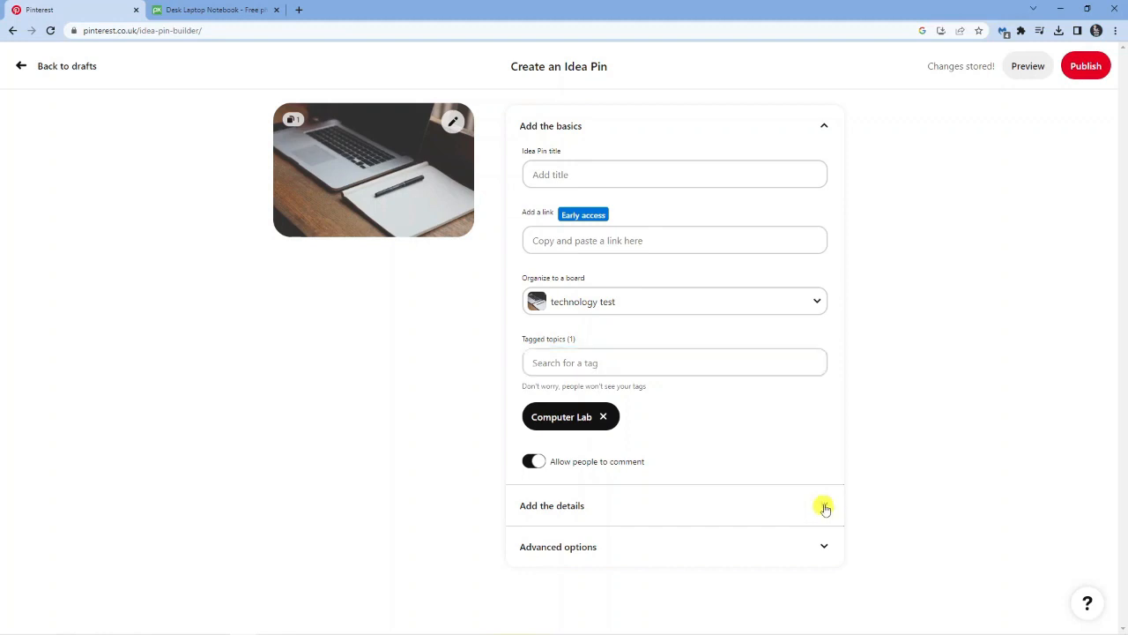
# Step: Expand Add the details and Advanced options to reveal Shopping recommendations
pyautogui.click(824, 507)
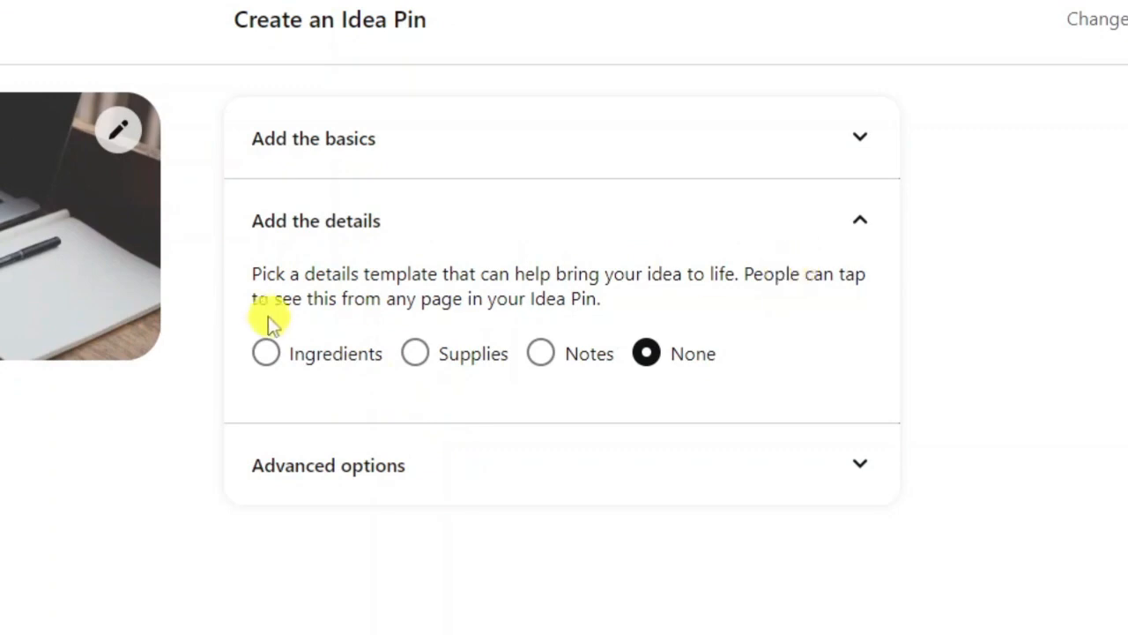
pyautogui.moveTo(765, 329)
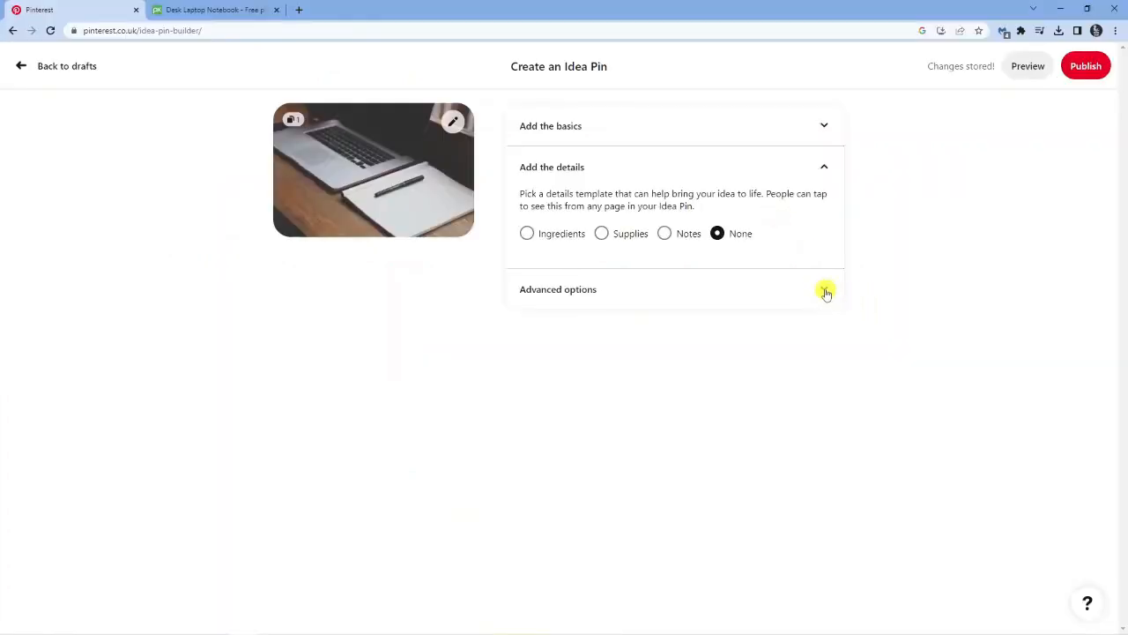
pyautogui.click(825, 291)
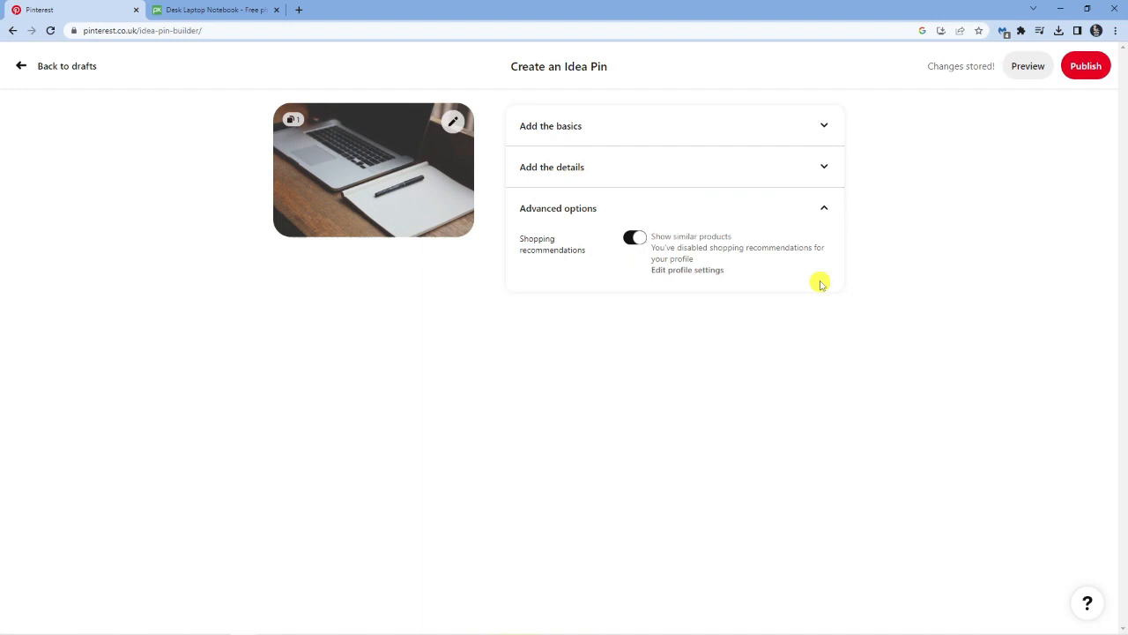
pyautogui.moveTo(683, 245)
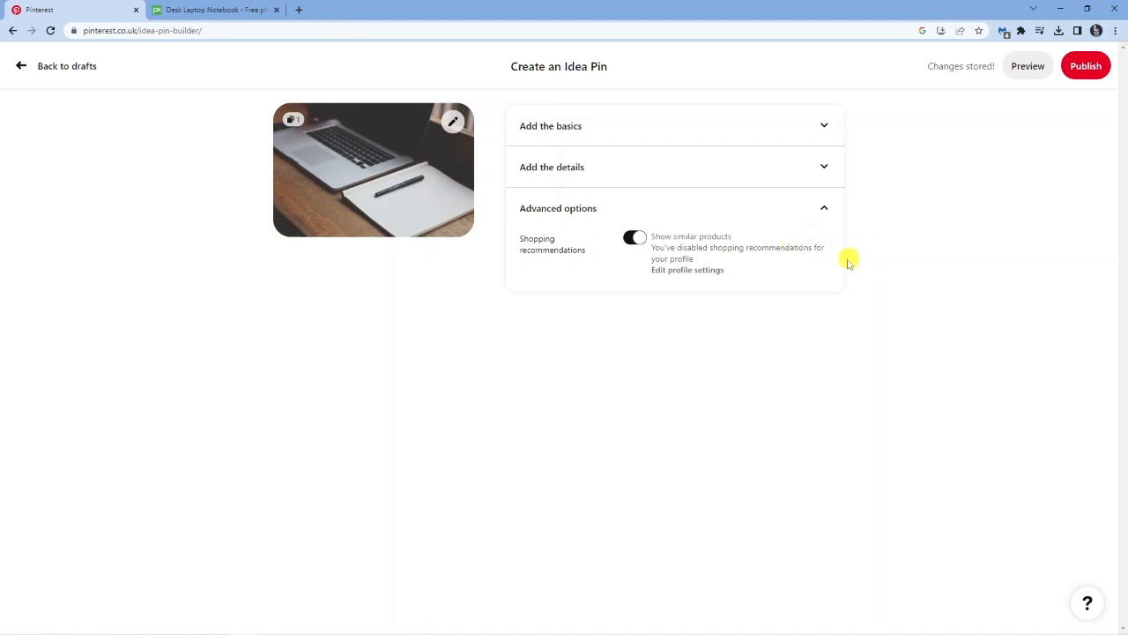
pyautogui.moveTo(686, 270)
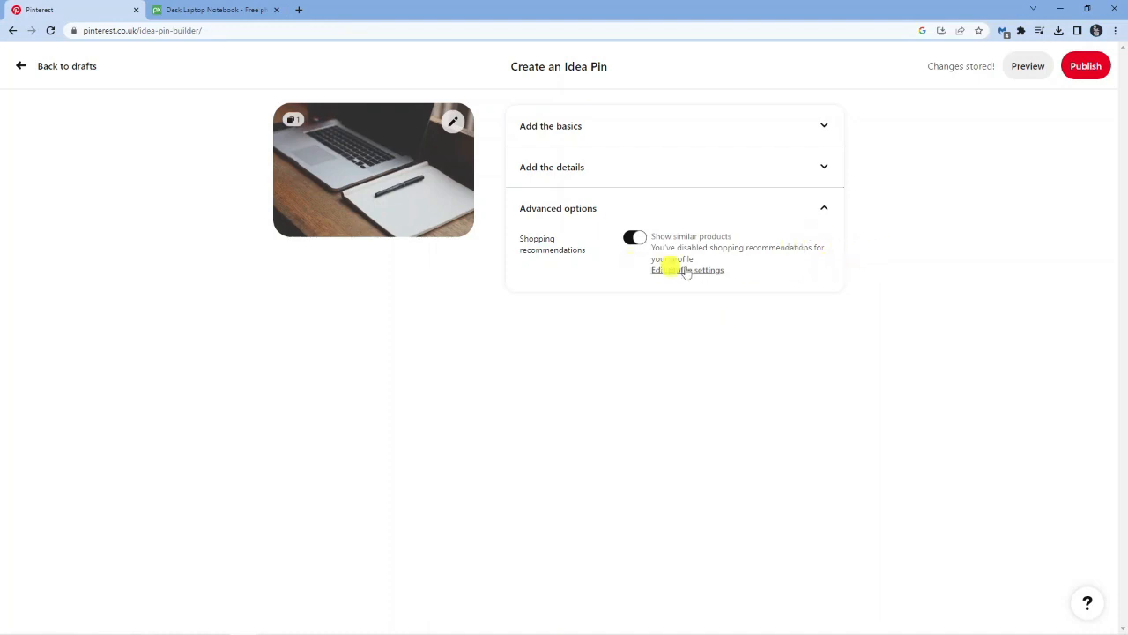
pyautogui.moveTo(766, 265)
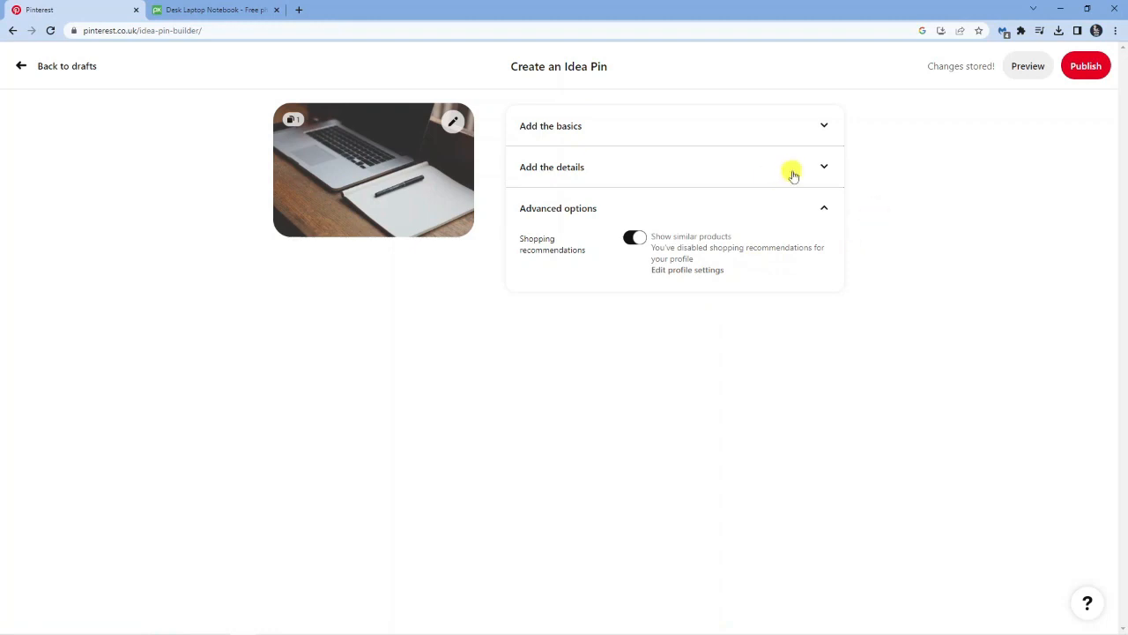
pyautogui.moveTo(705, 166)
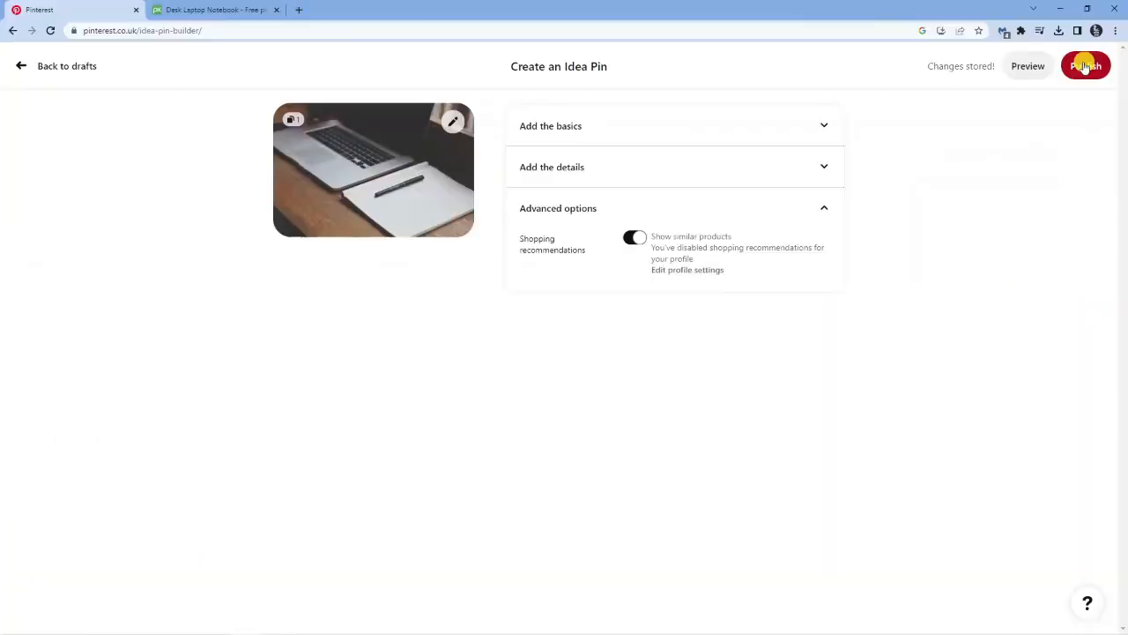
# Step: Publish the Idea Pin to start its upload
pyautogui.click(1085, 65)
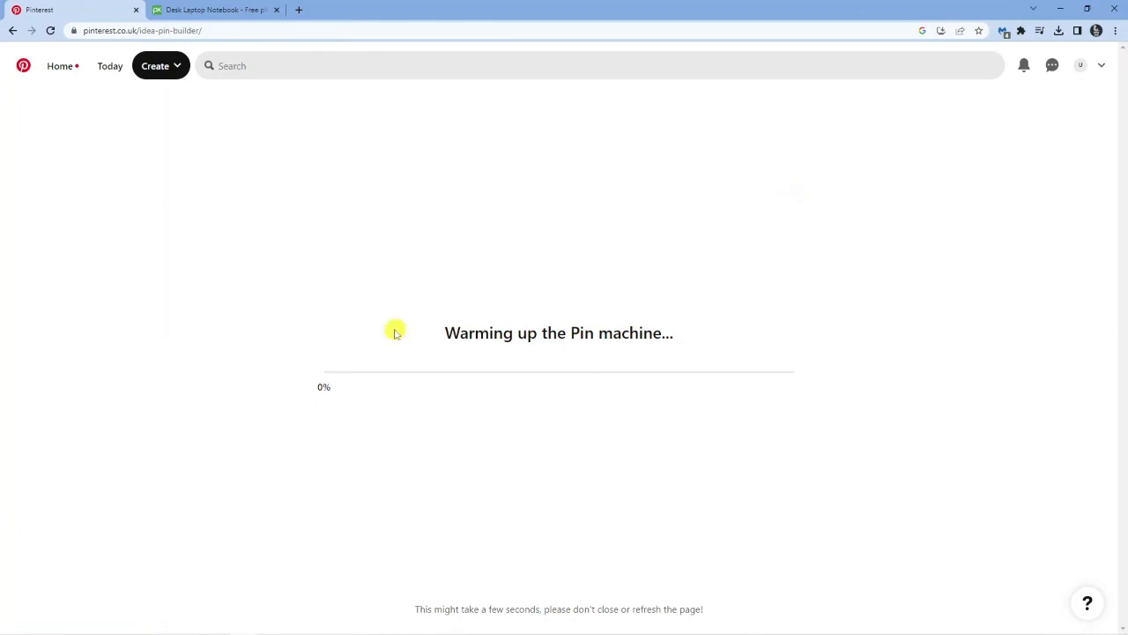
pyautogui.moveTo(508, 281)
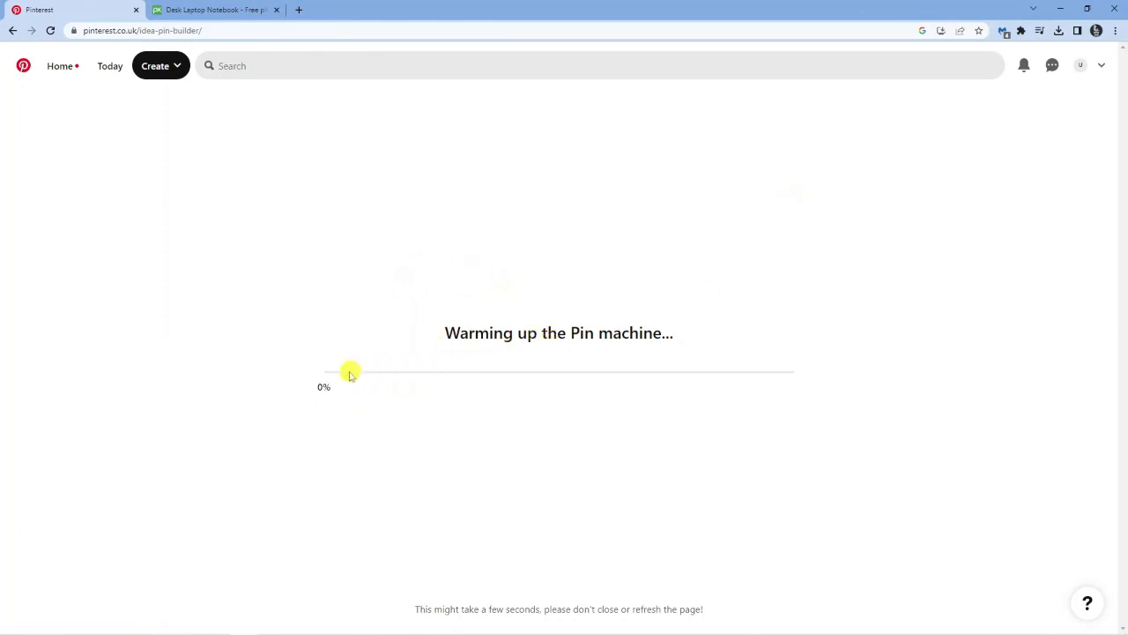
pyautogui.moveTo(584, 400)
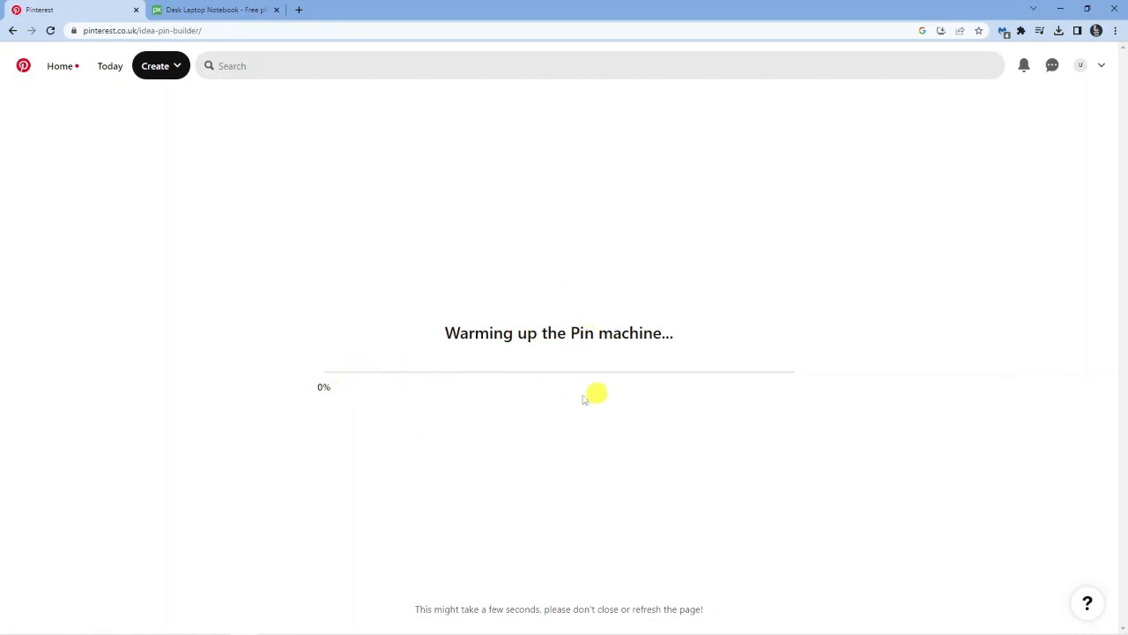
pyautogui.moveTo(601, 299)
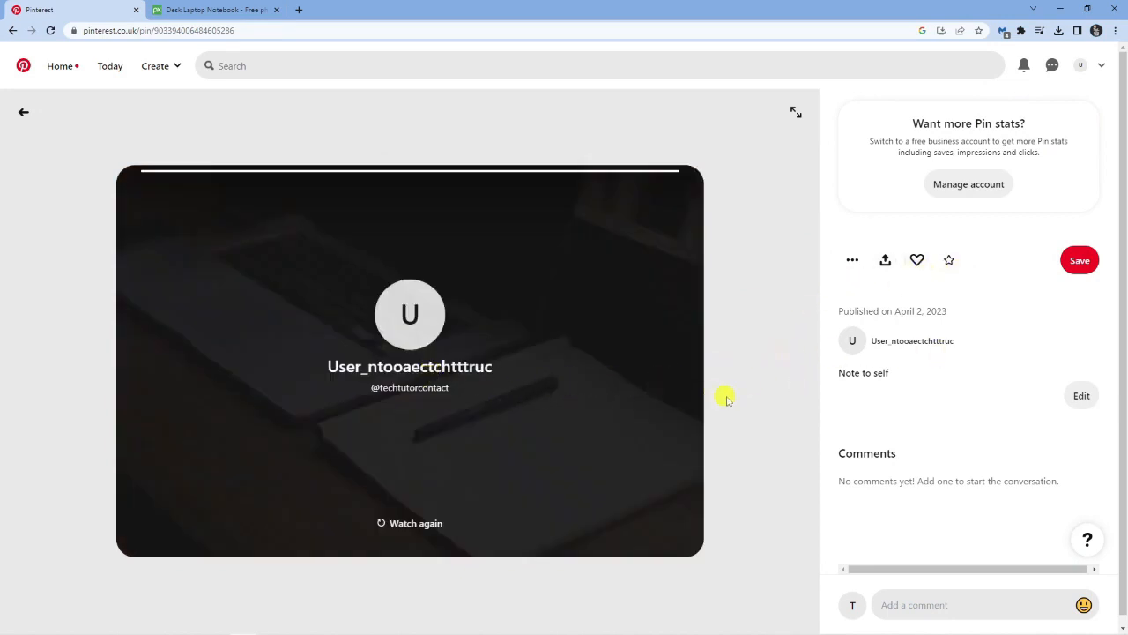
pyautogui.moveTo(984, 444)
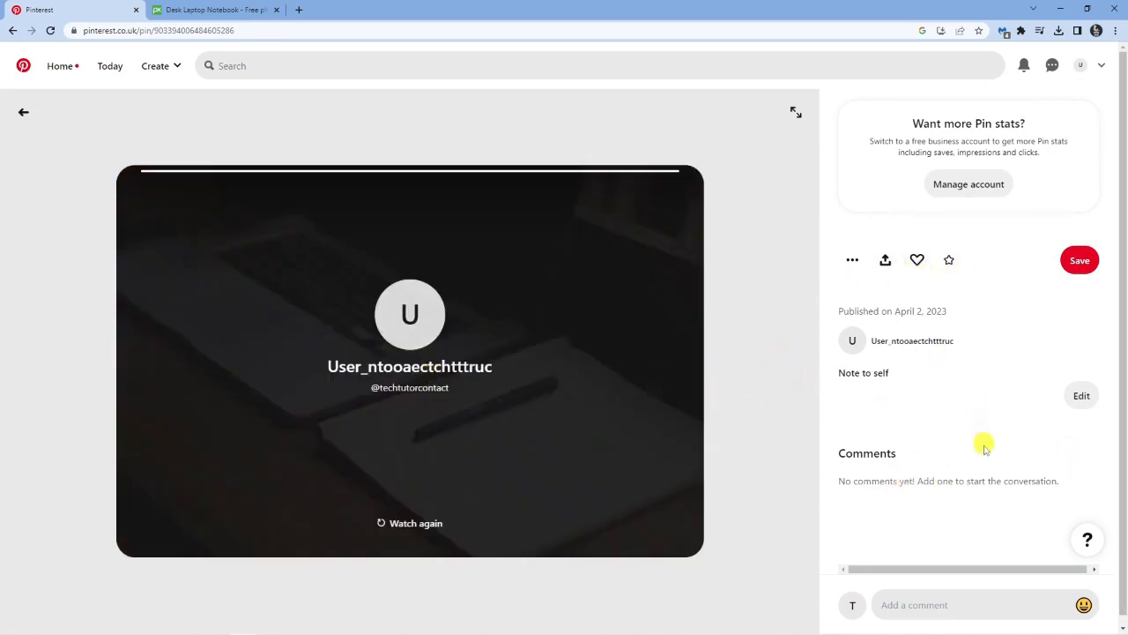
pyautogui.moveTo(906, 306)
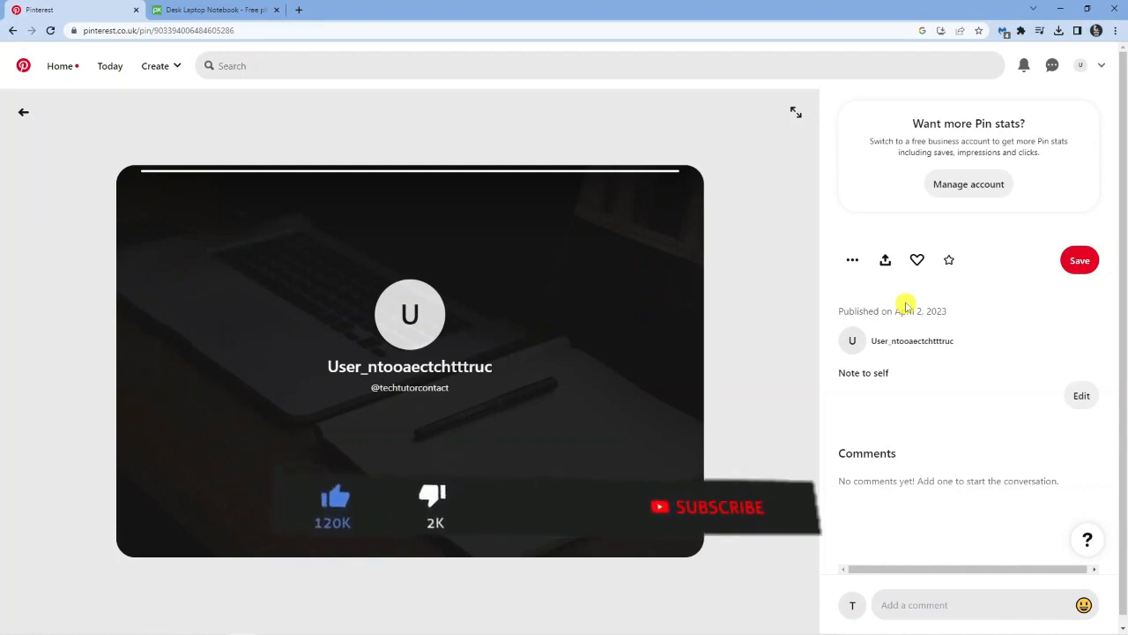
# Step: Open the published Idea Pin's page showing its publish date and comments
pyautogui.click(714, 507)
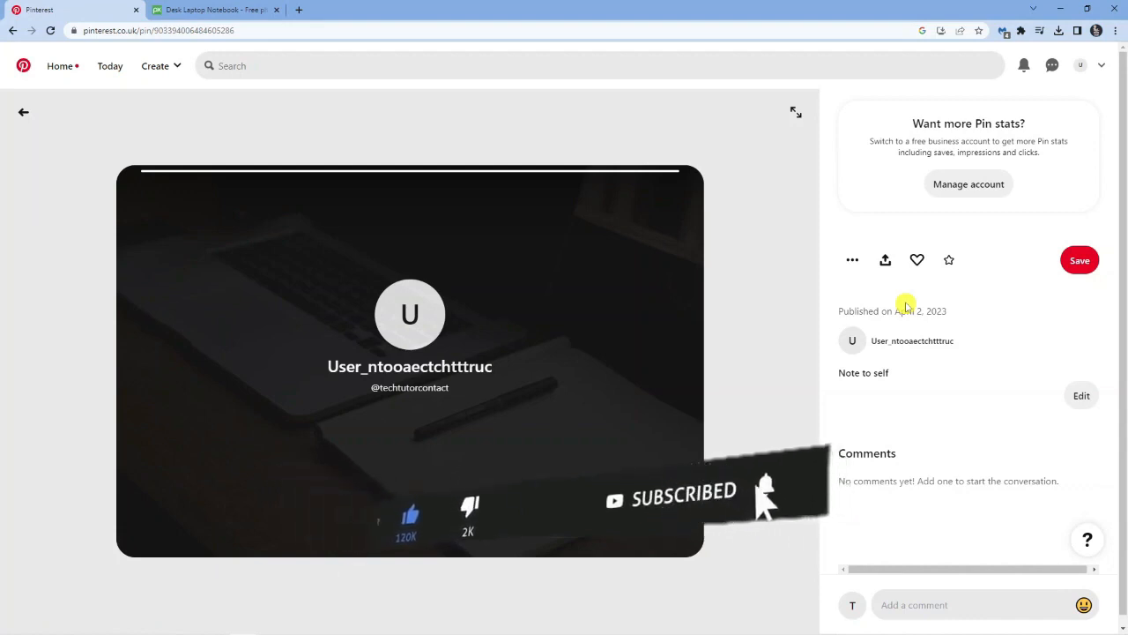